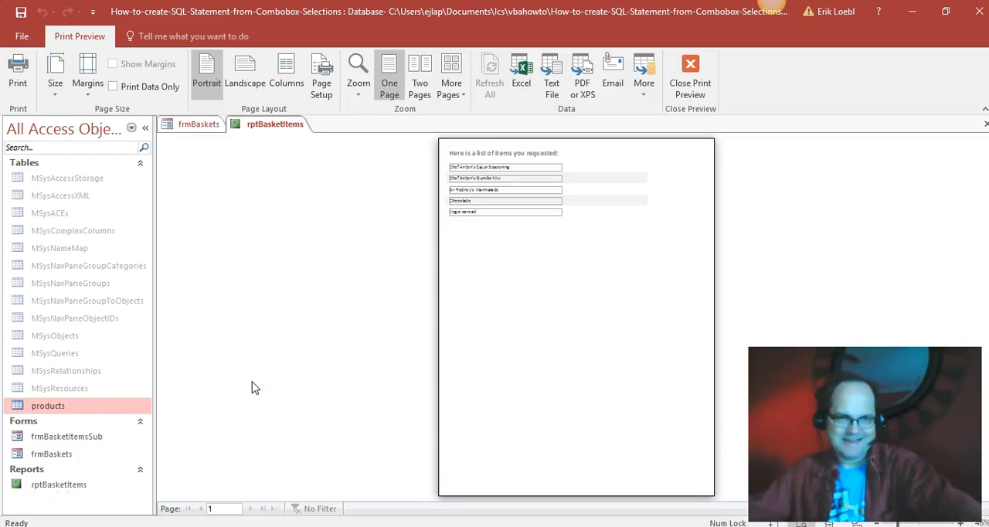
pyautogui.moveTo(299, 215)
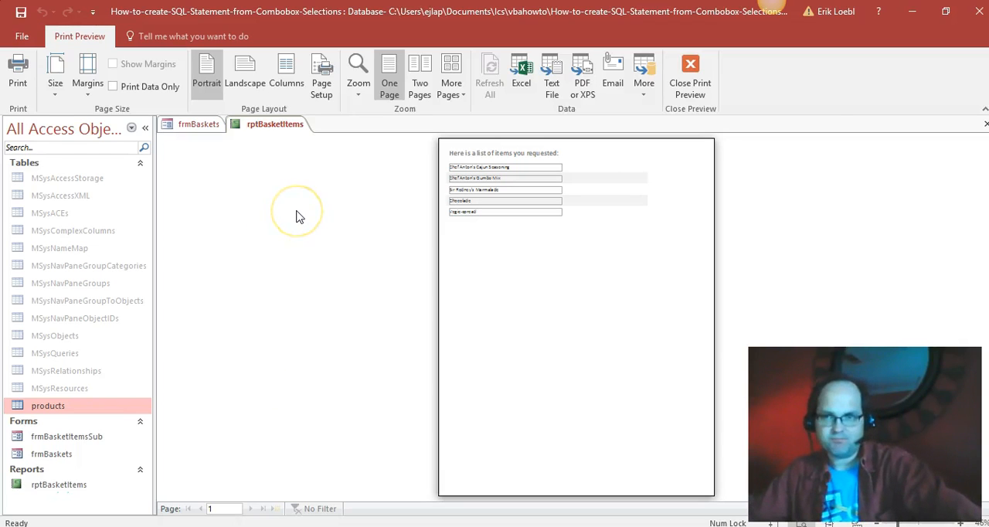
pyautogui.moveTo(288, 255)
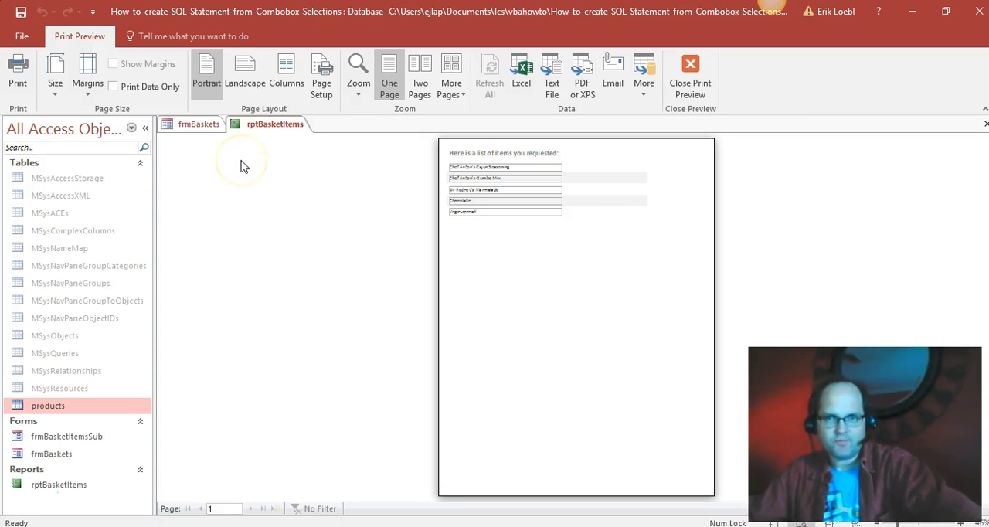
pyautogui.moveTo(198, 124)
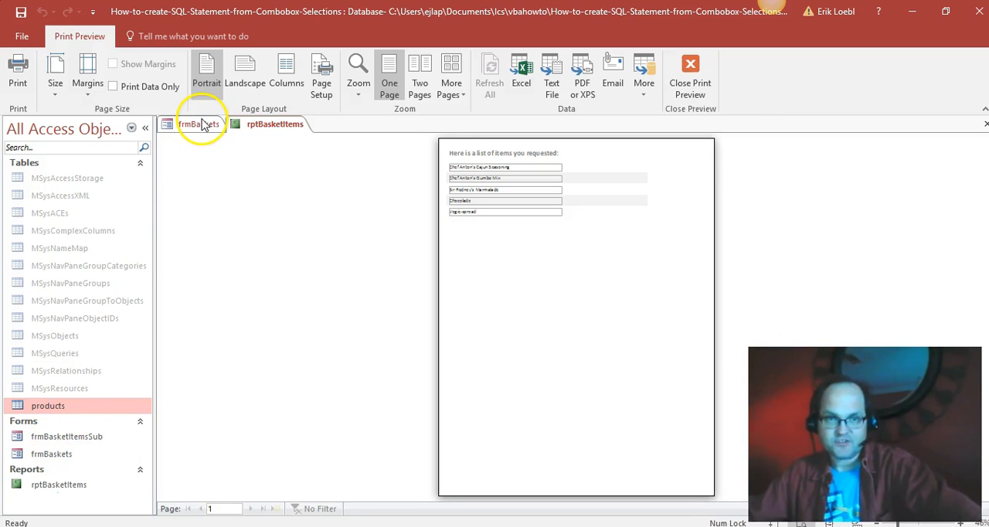
# Review the condiments basket form and its report preview, then close the preview
pyautogui.click(199, 124)
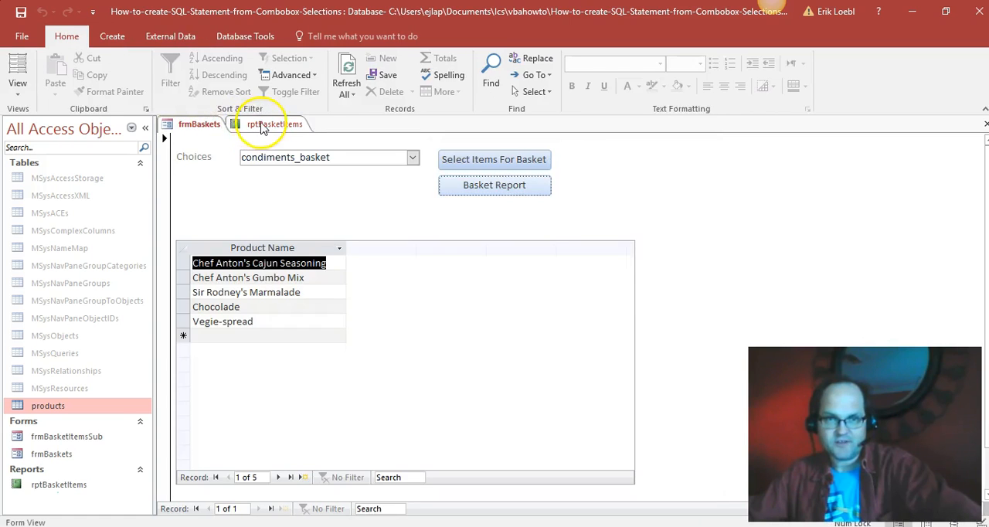
pyautogui.click(494, 185)
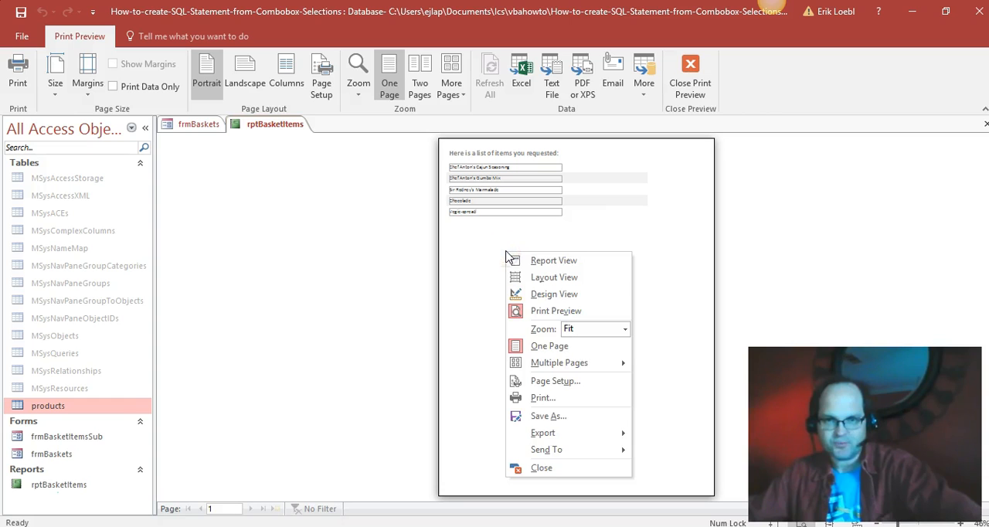
pyautogui.click(541, 468)
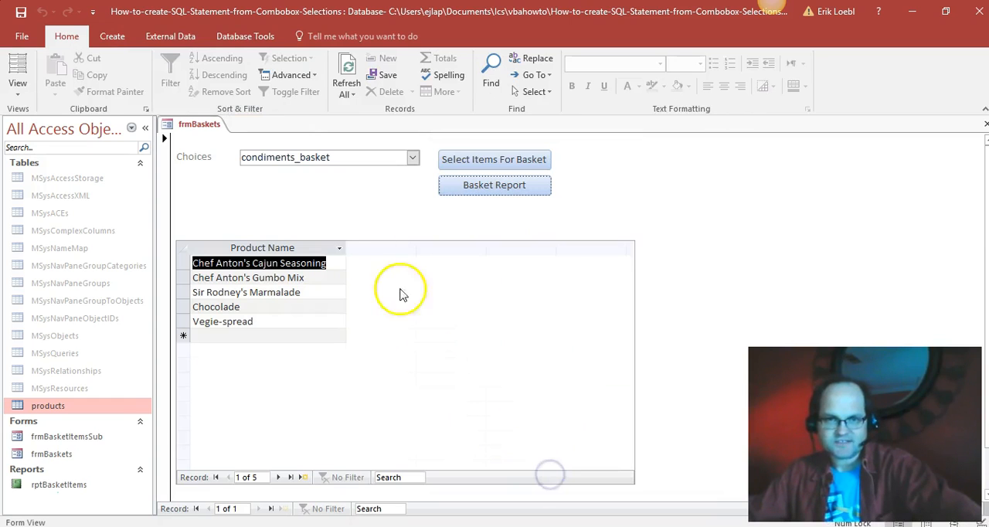
pyautogui.moveTo(196, 151)
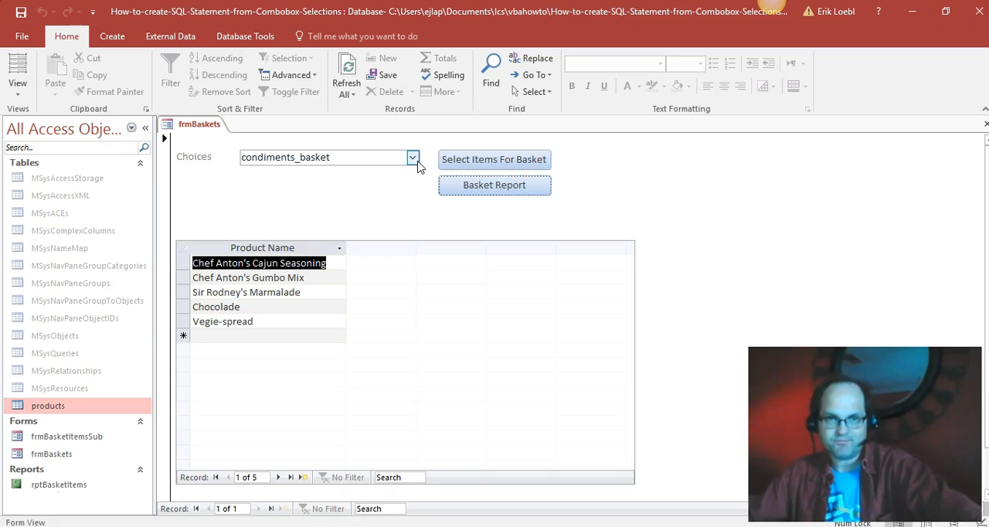
# Choose beer_basket and load its seven products into the basket item list
pyautogui.click(412, 157)
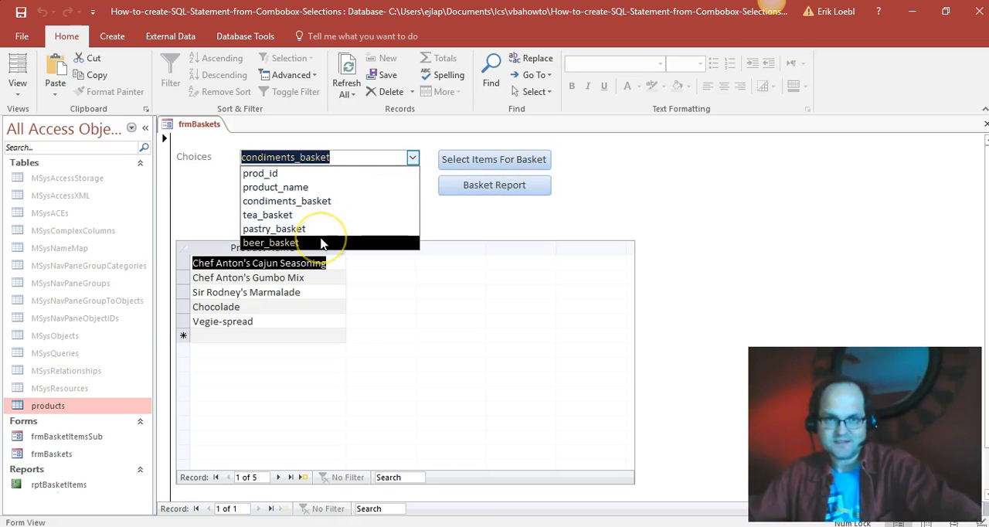
pyautogui.click(269, 242)
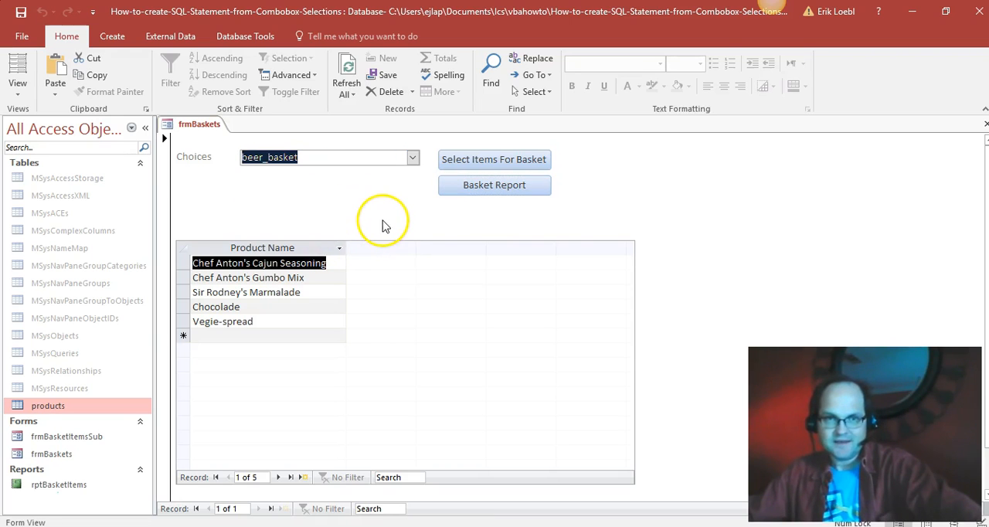
pyautogui.moveTo(337, 158)
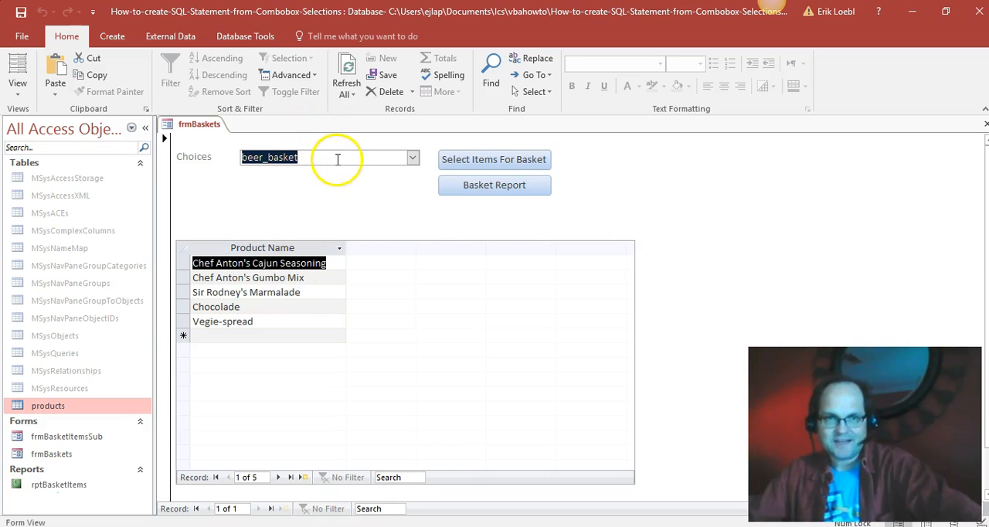
pyautogui.click(494, 159)
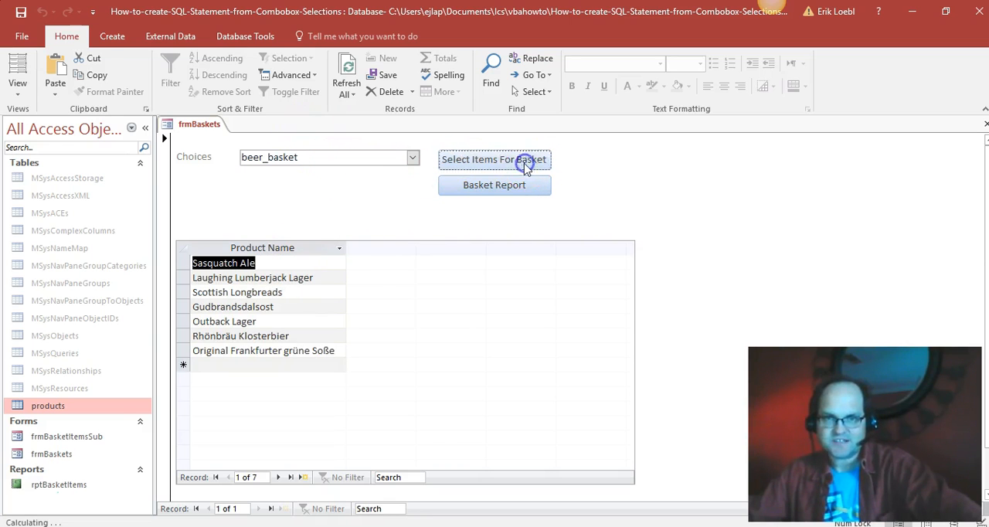
pyautogui.click(494, 159)
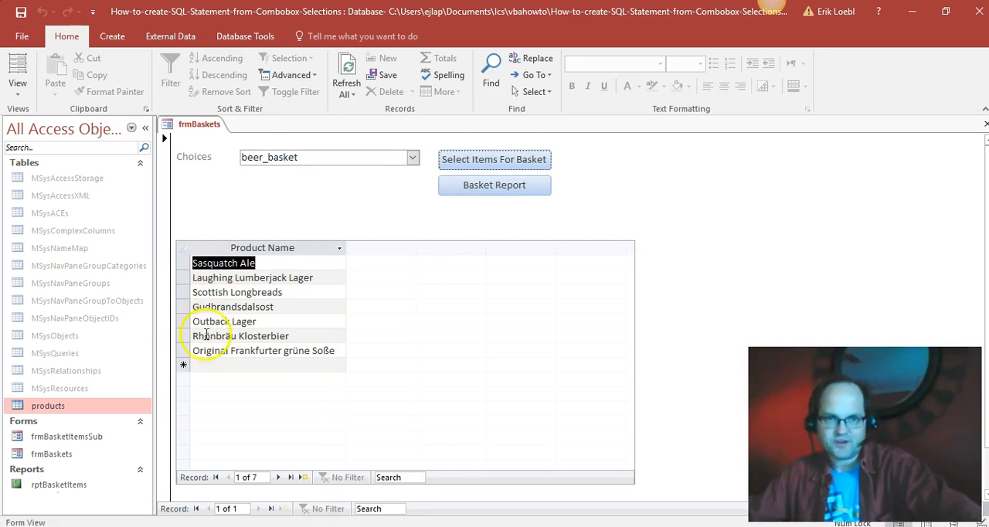
pyautogui.moveTo(289, 265)
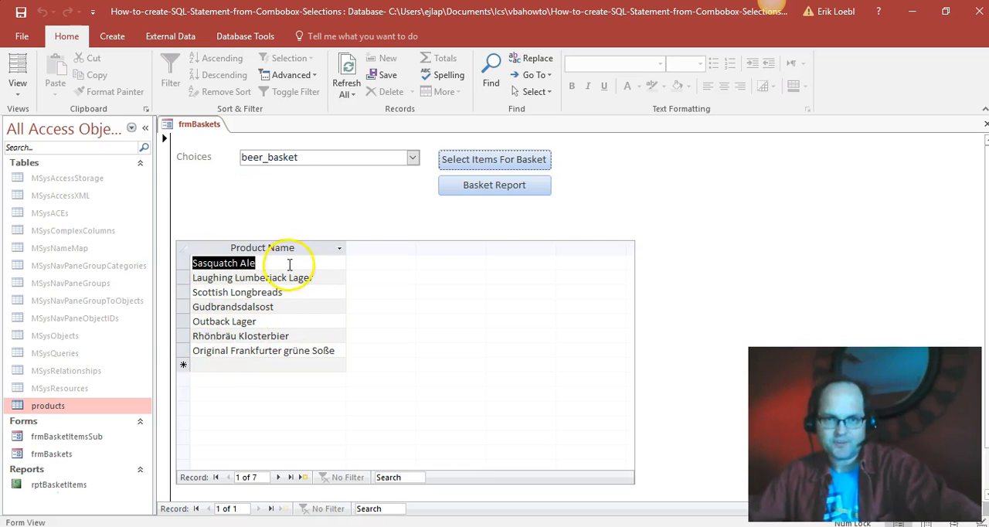
pyautogui.moveTo(266, 495)
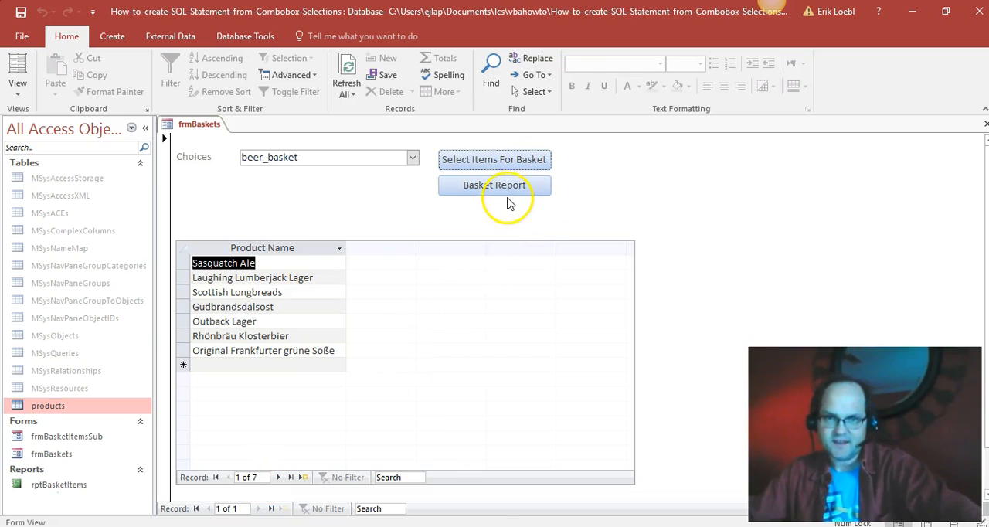
# Preview the beer basket report, zoom in to read its items, and close it
pyautogui.click(495, 185)
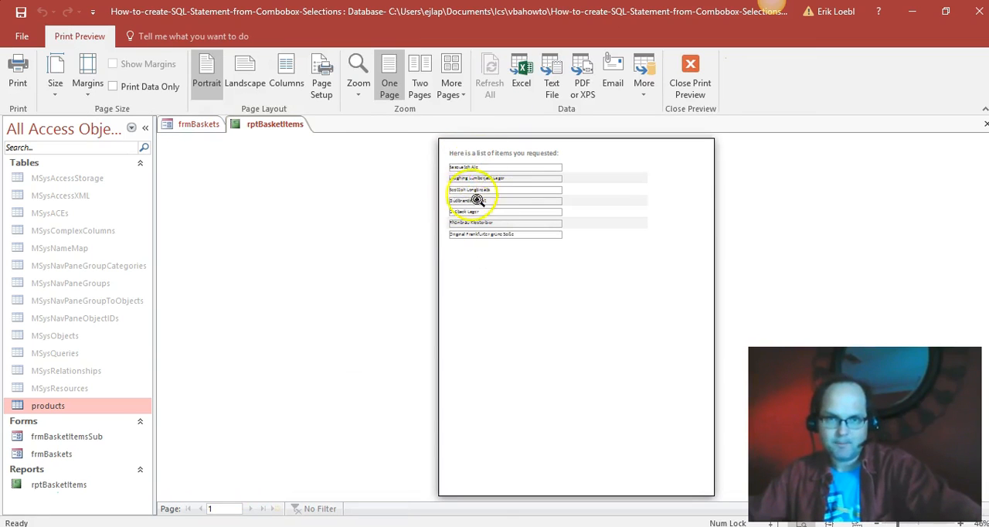
pyautogui.click(477, 199)
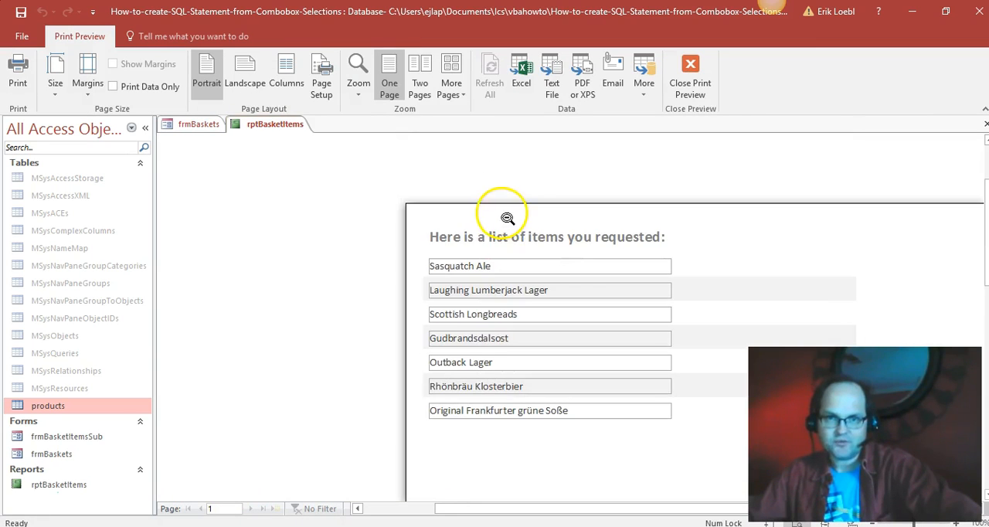
pyautogui.click(690, 69)
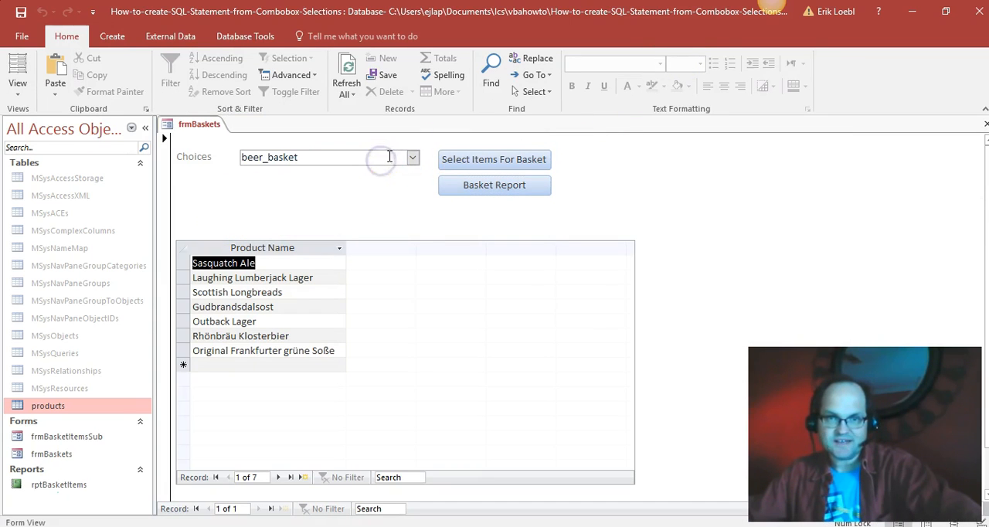
# Choose pastry_basket, load its nine items, and preview then close its Basket Report
pyautogui.click(412, 157)
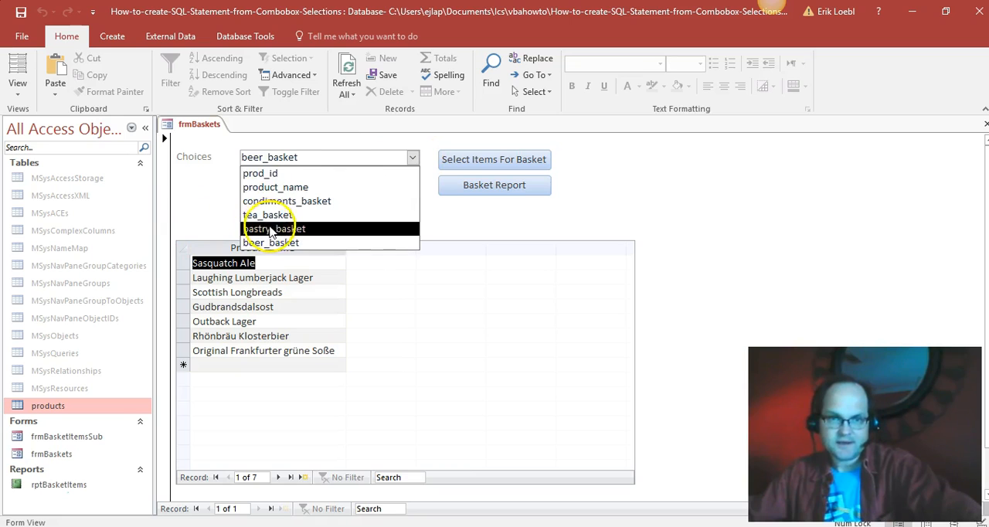
pyautogui.click(274, 228)
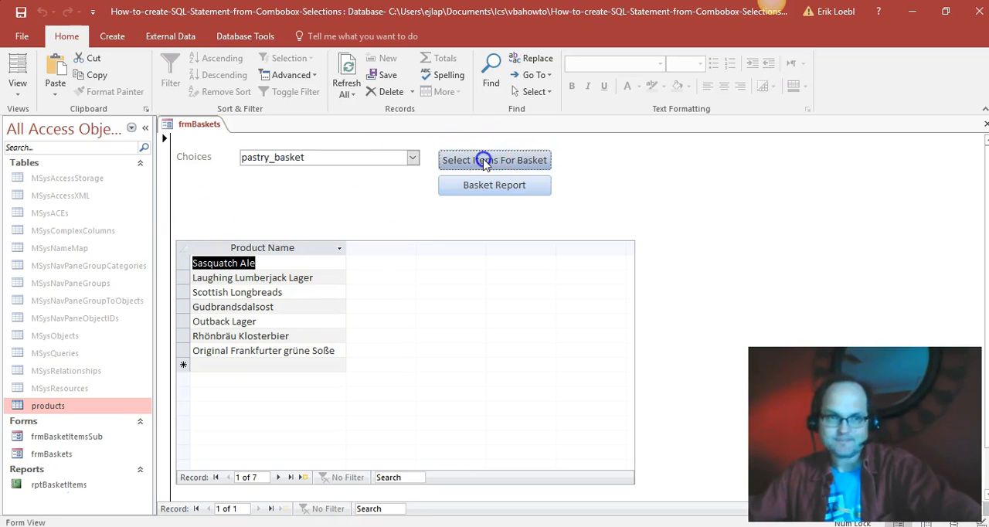
pyautogui.click(495, 159)
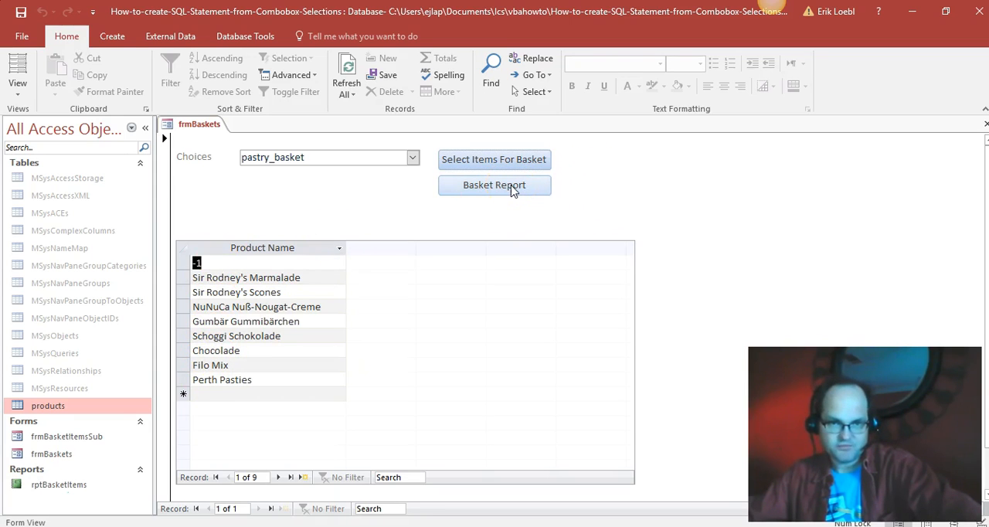
pyautogui.click(494, 185)
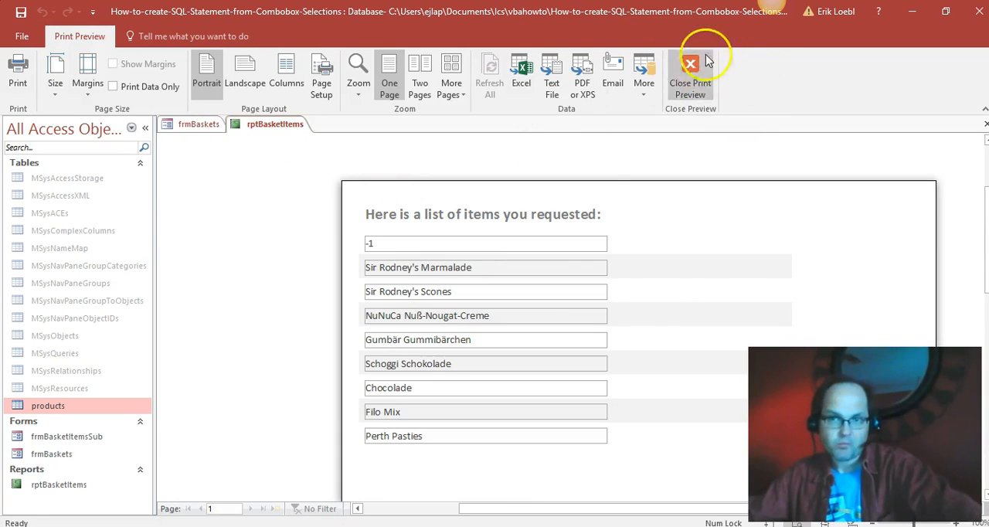
pyautogui.click(691, 73)
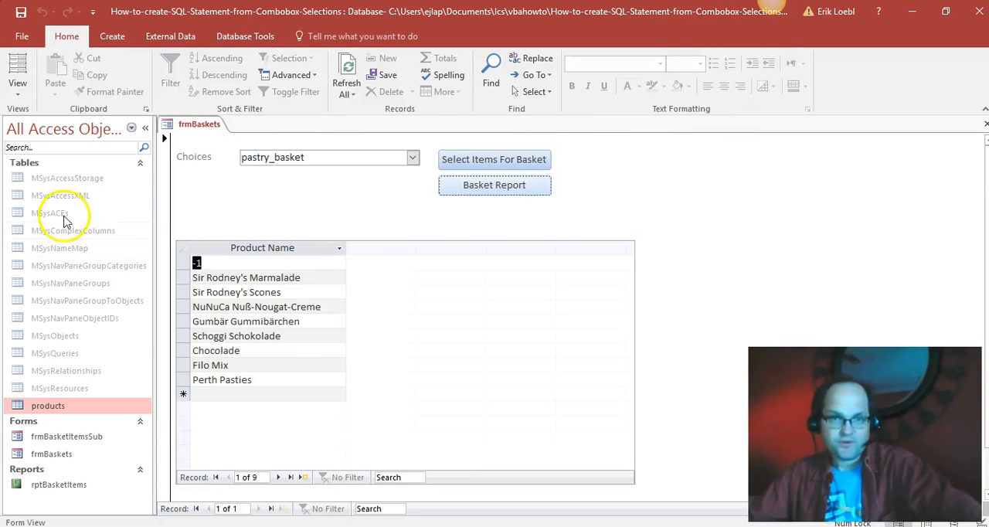
pyautogui.moveTo(552, 425)
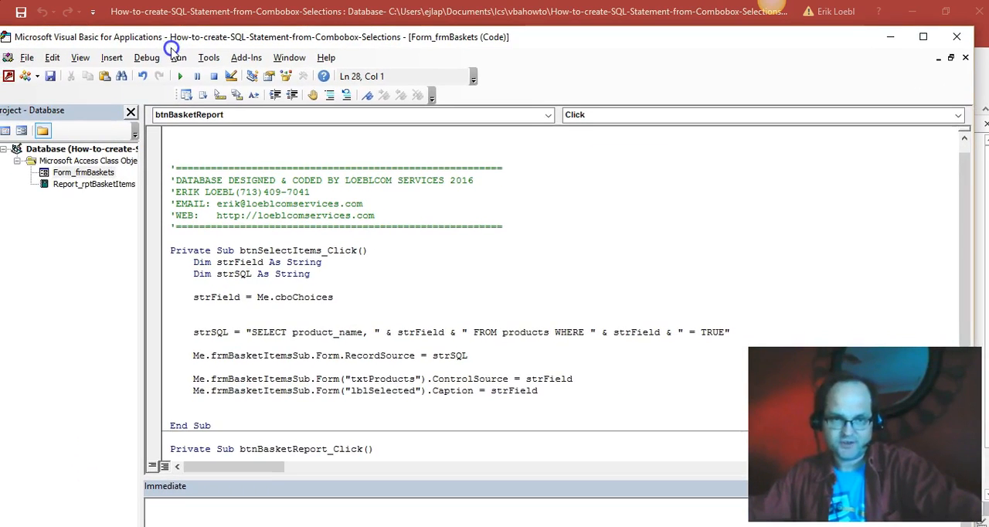
# Review the btnBasketReport_Click OpenReport call and open the rptBasketItems code module
pyautogui.scroll(-3)
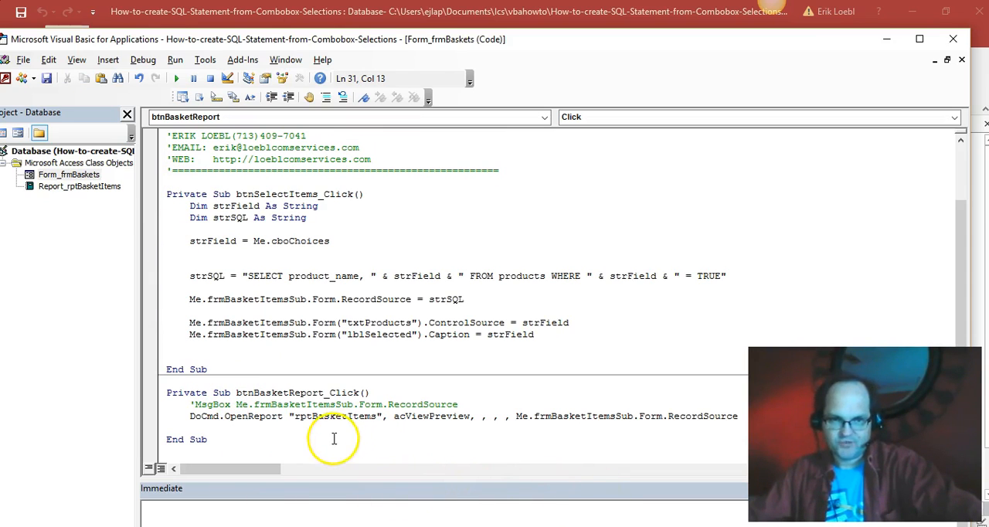
pyautogui.moveTo(397, 430)
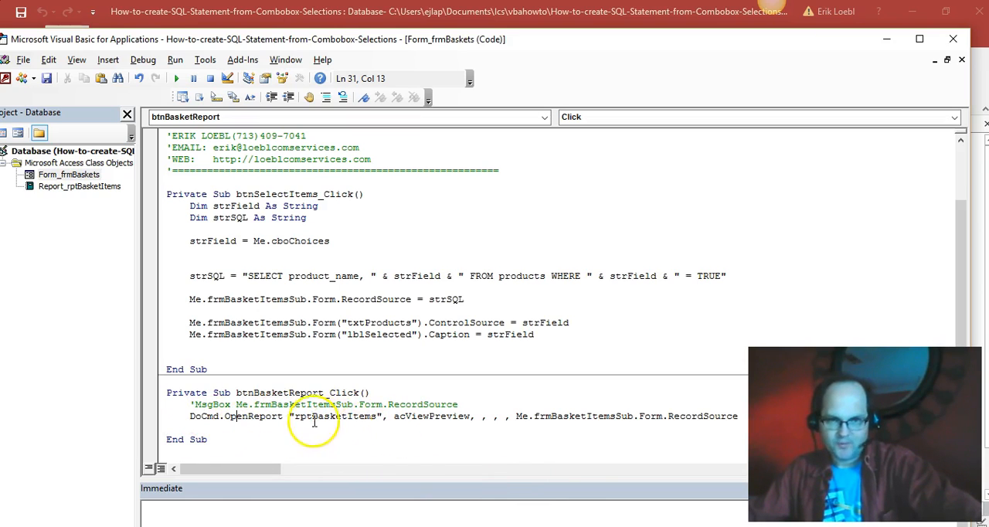
pyautogui.moveTo(464, 415)
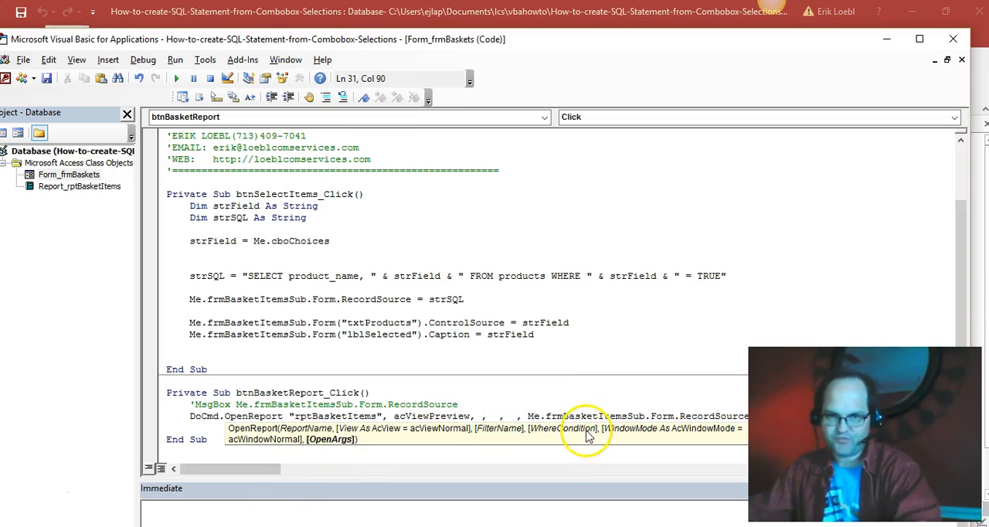
pyautogui.moveTo(675, 414)
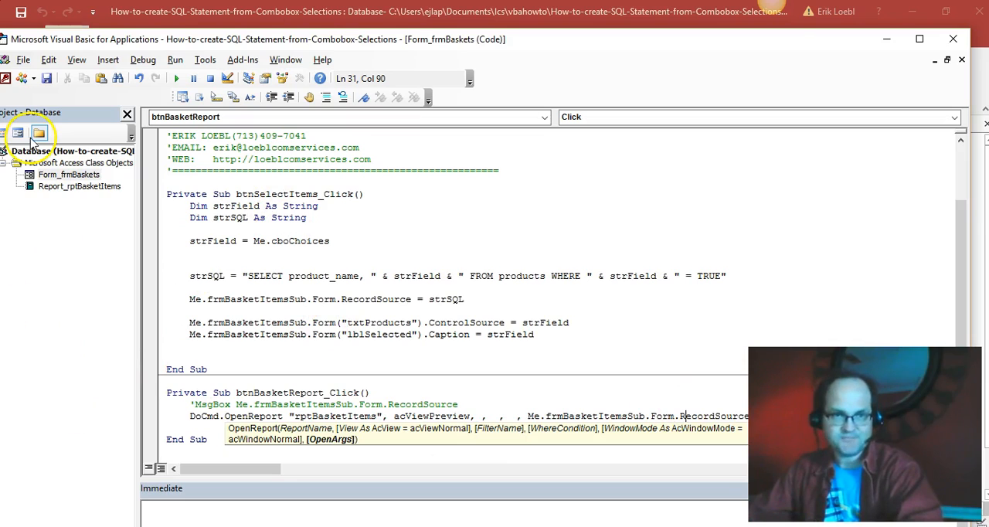
pyautogui.moveTo(448, 401)
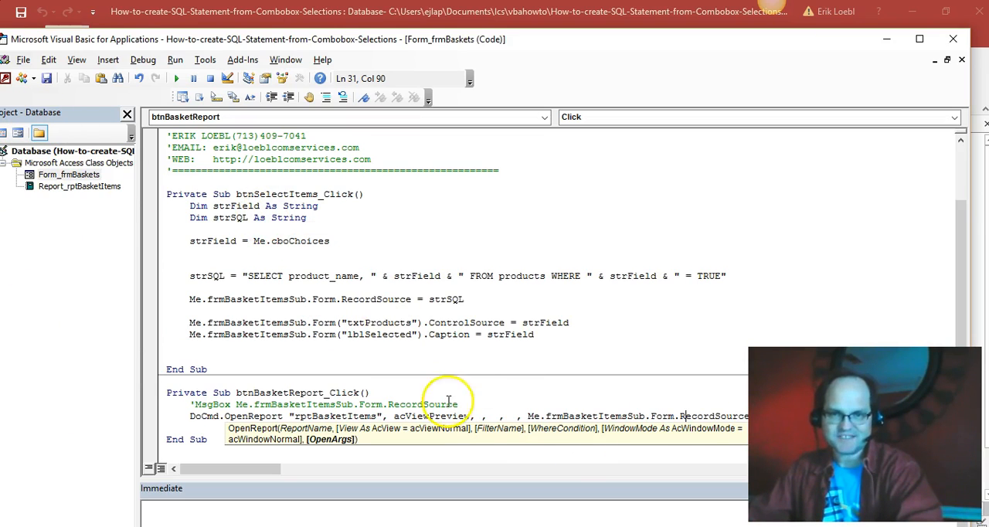
pyautogui.moveTo(103, 188)
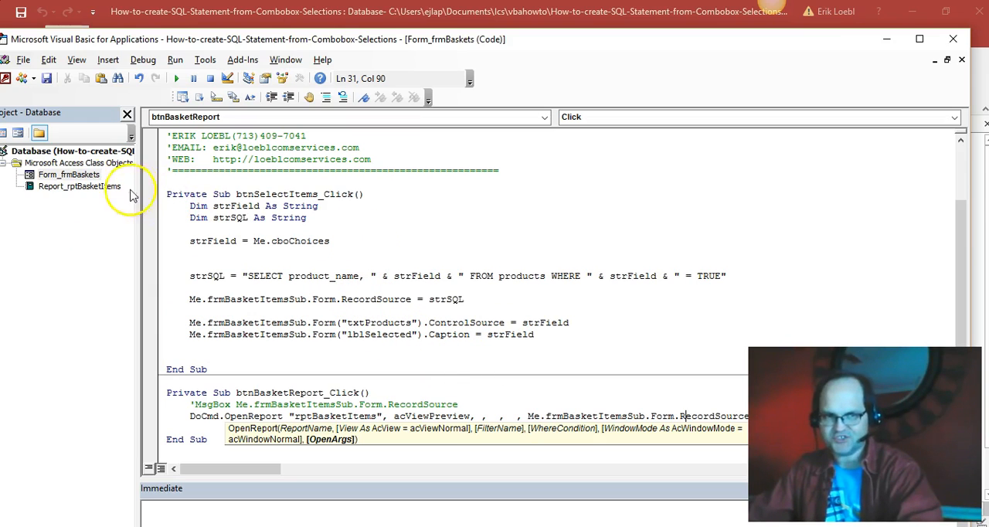
pyautogui.doubleClick(79, 187)
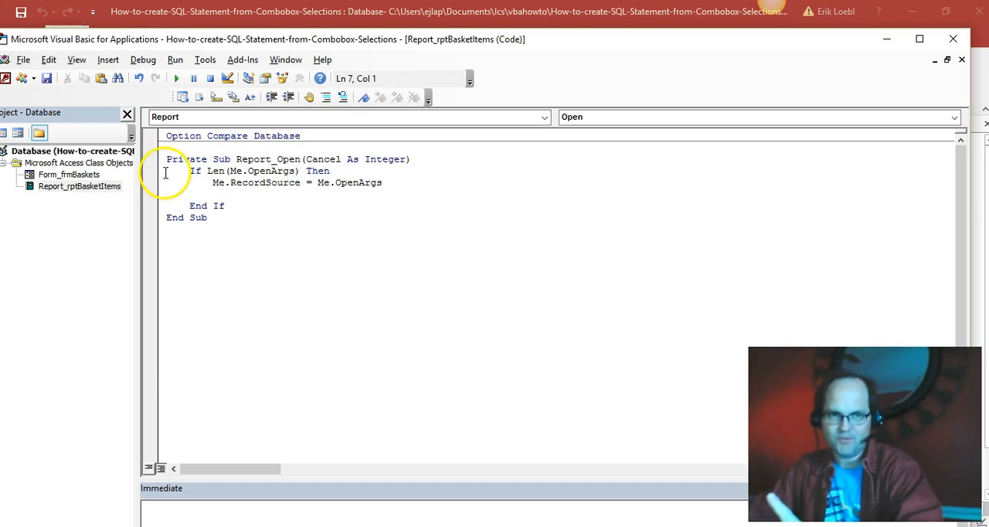
# Highlight Report_Open's Me.RecordSource = Me.OpenArgs assignment, then return to the baskets form
pyautogui.doubleClick(253, 171)
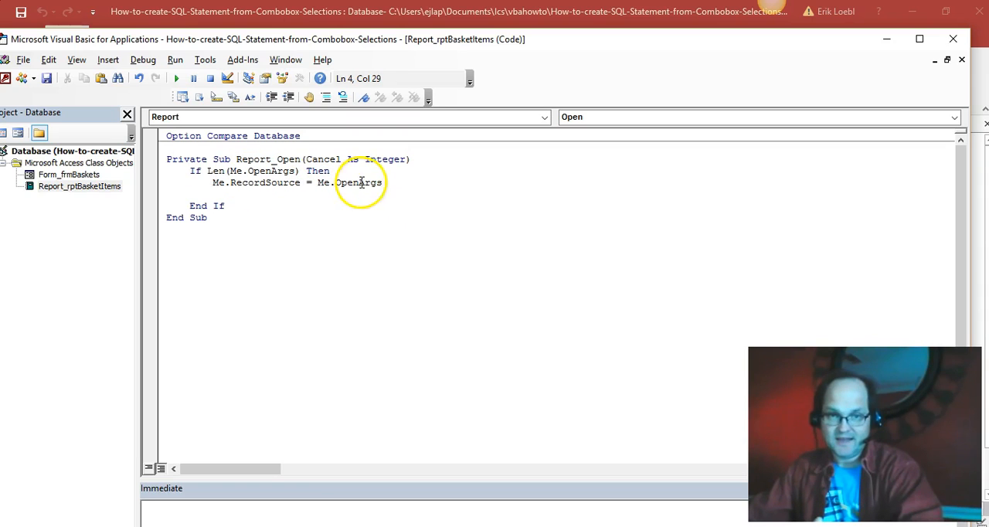
pyautogui.doubleClick(265, 182)
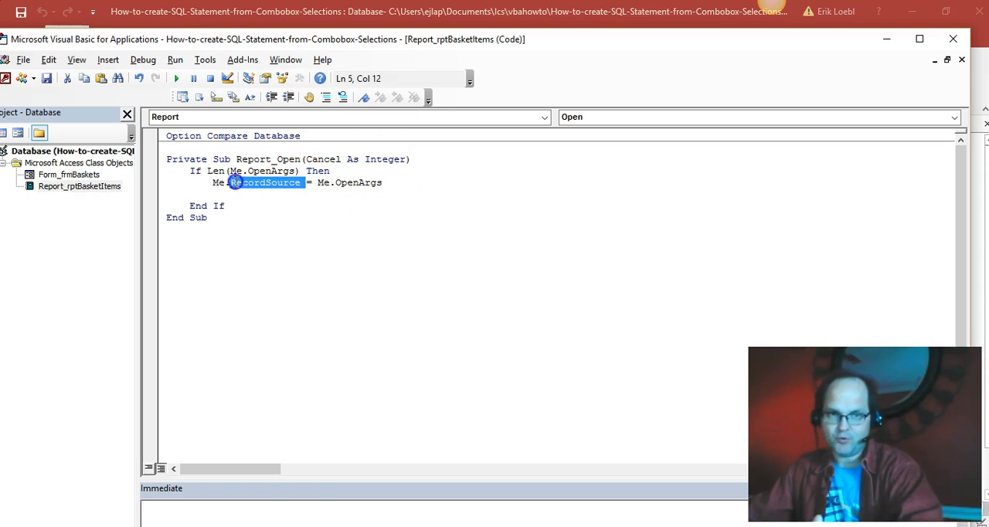
pyautogui.click(212, 194)
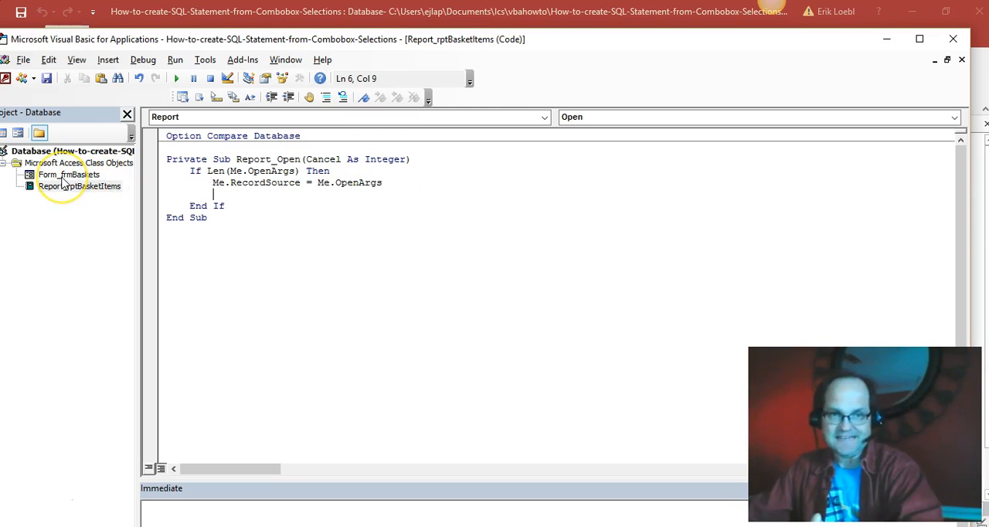
pyautogui.click(68, 174)
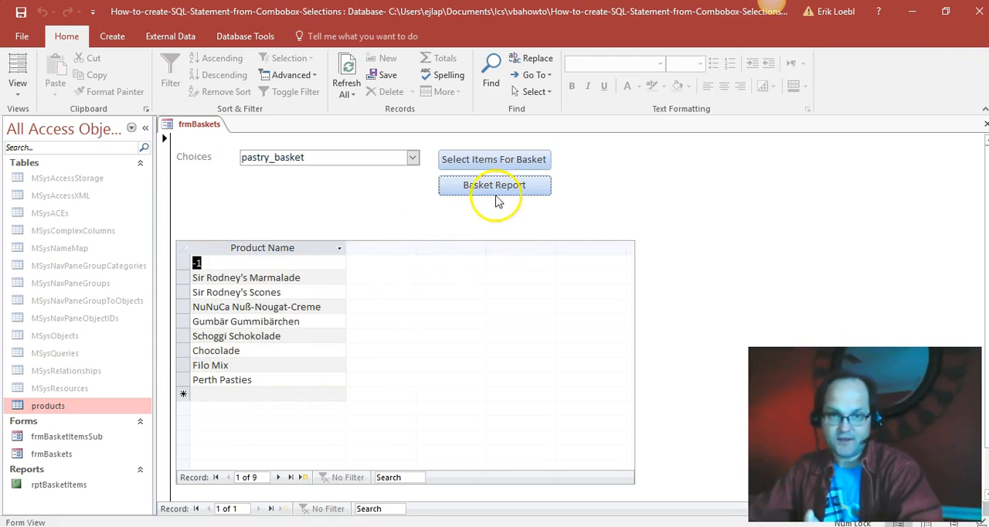
# Preview the pastry basket report, then choose tea_basket and preview its three-item report
pyautogui.click(494, 185)
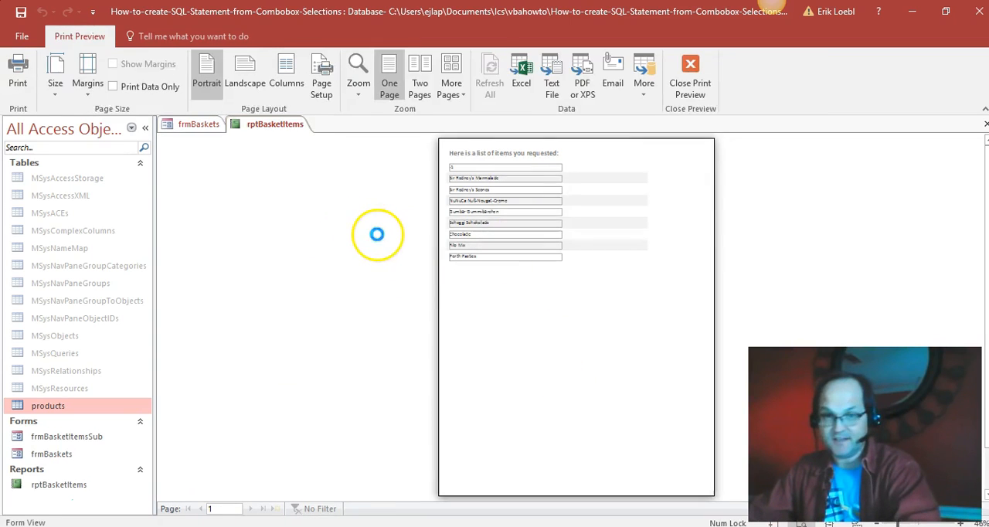
pyautogui.click(689, 73)
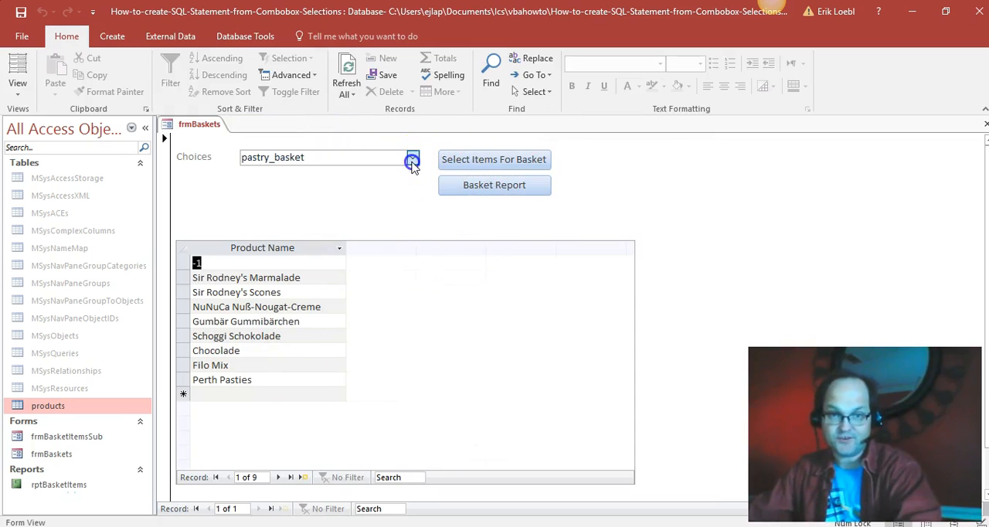
pyautogui.click(412, 157)
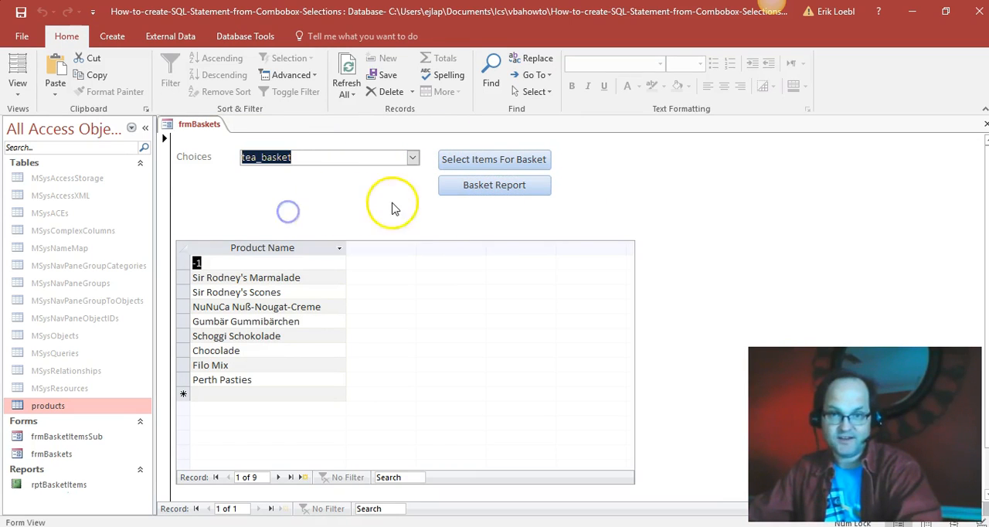
pyautogui.click(494, 159)
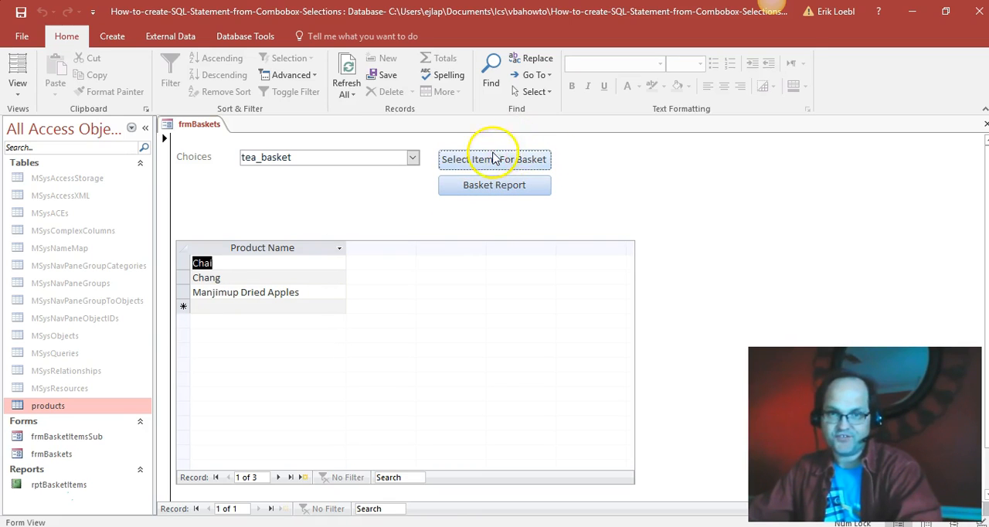
pyautogui.moveTo(452, 202)
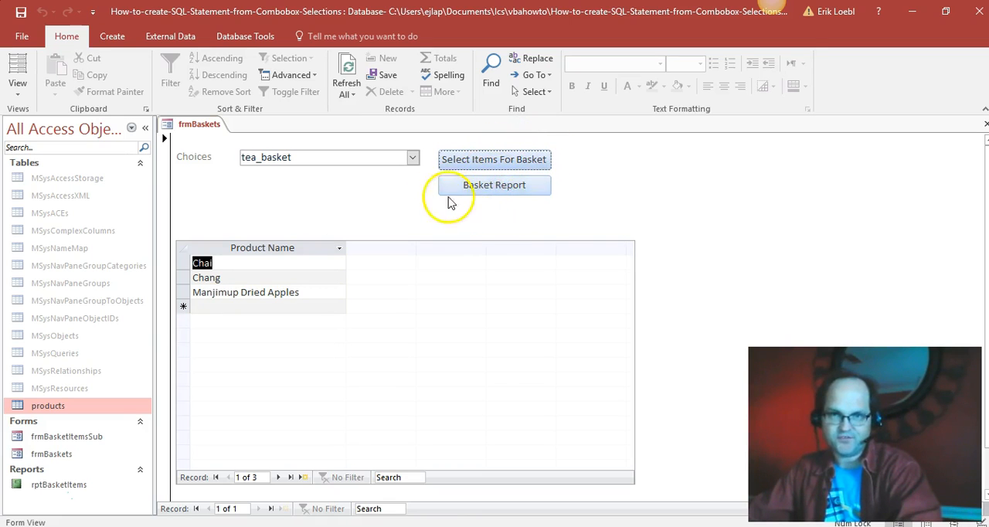
pyautogui.moveTo(467, 235)
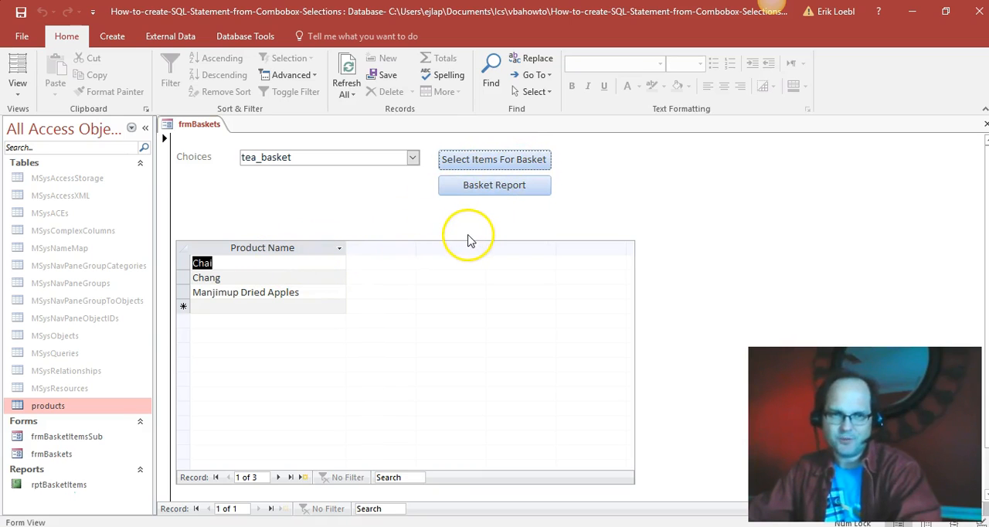
pyautogui.moveTo(491, 211)
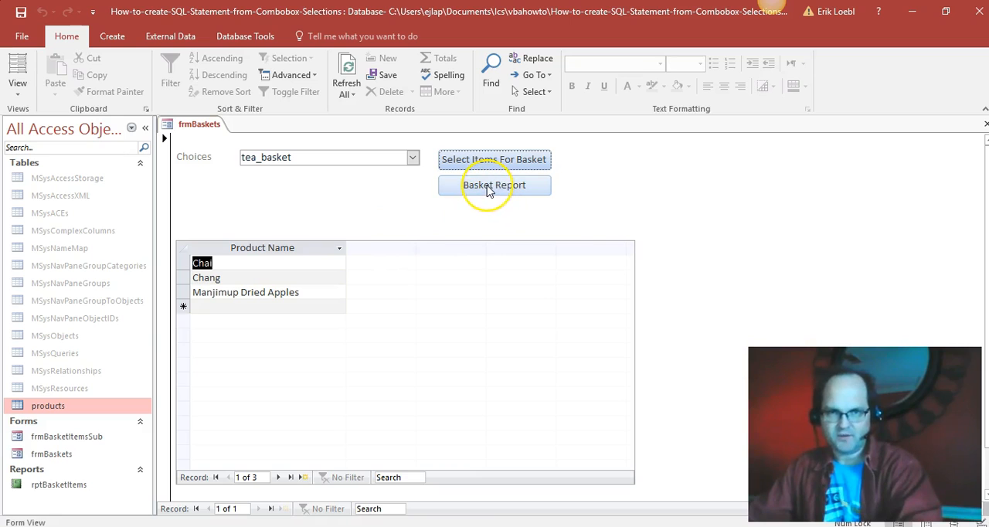
pyautogui.moveTo(238, 266)
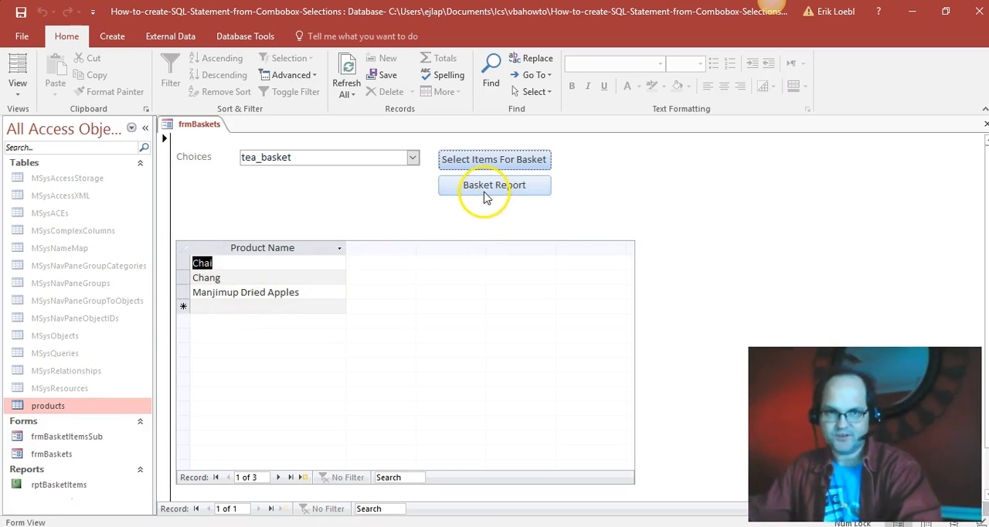
pyautogui.click(494, 185)
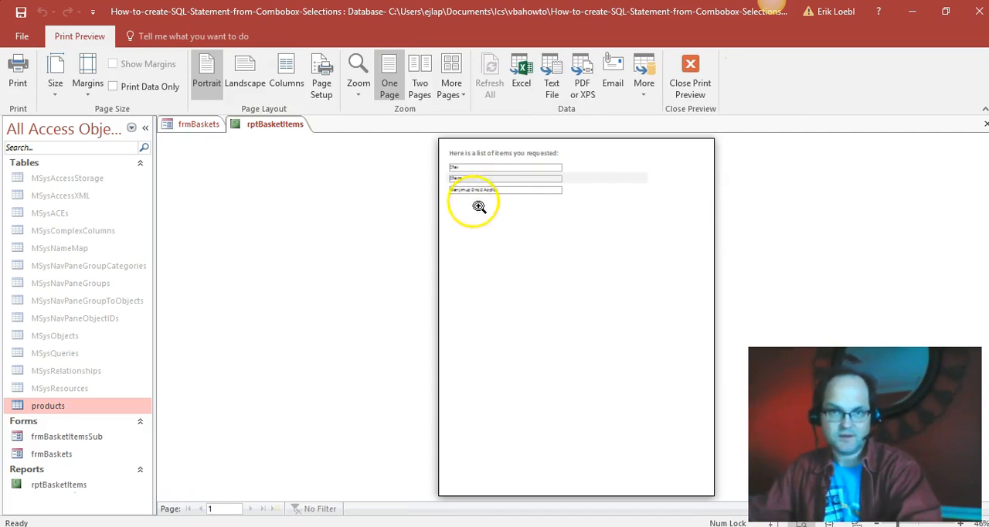
pyautogui.moveTo(711, 54)
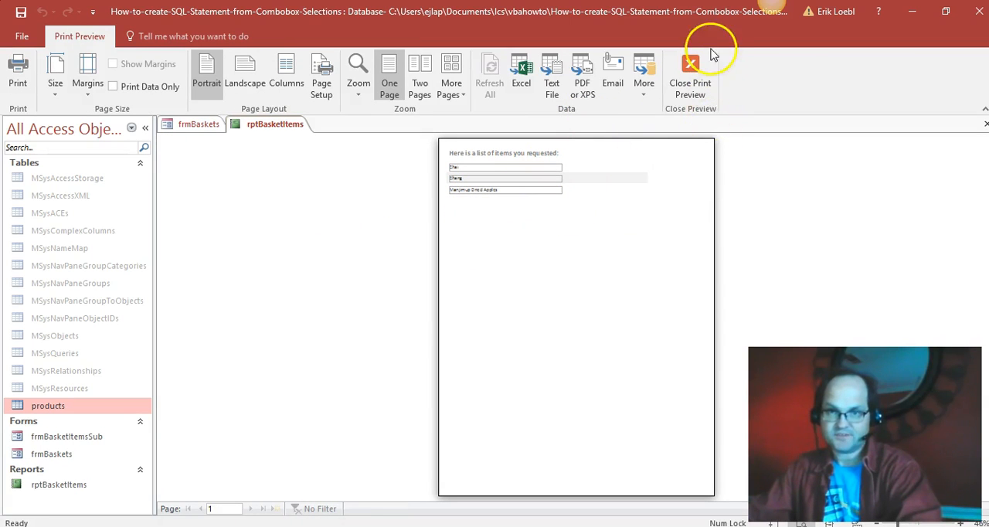
pyautogui.moveTo(397, 403)
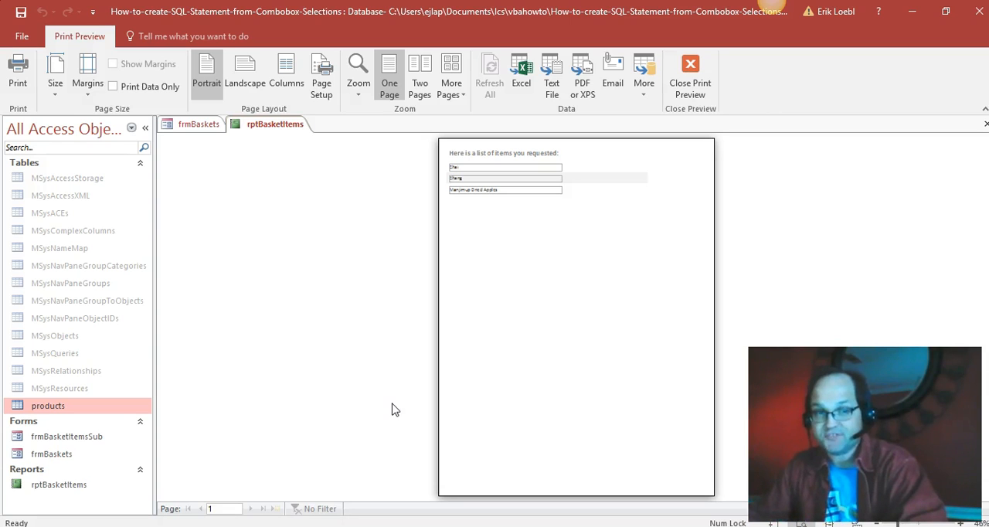
pyautogui.moveTo(23, 499)
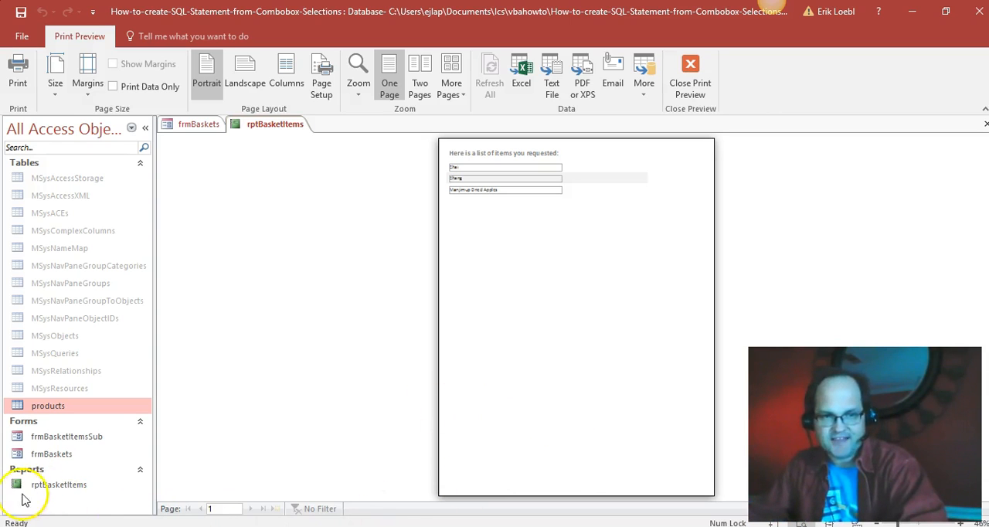